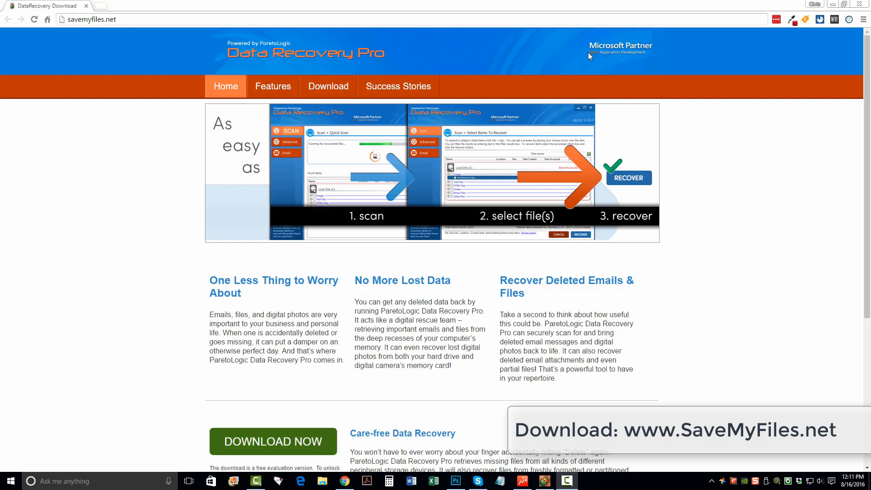
mouse_move(623, 51)
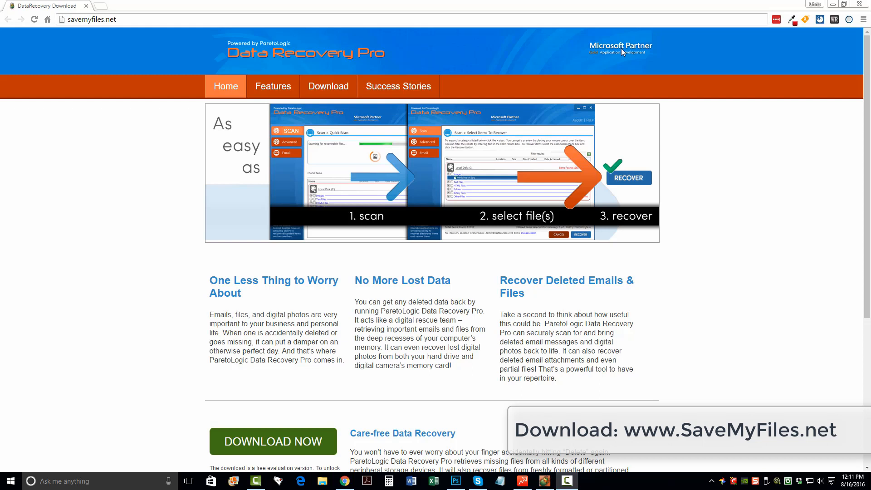
mouse_move(641, 58)
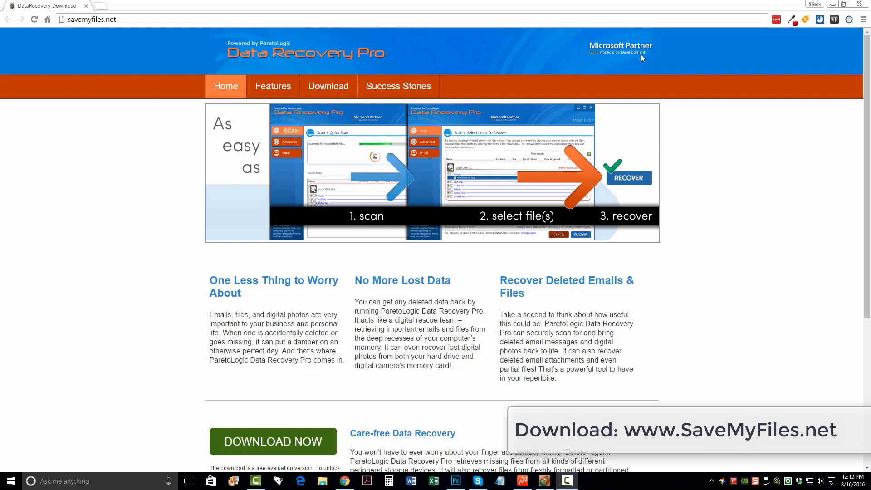
mouse_move(115, 164)
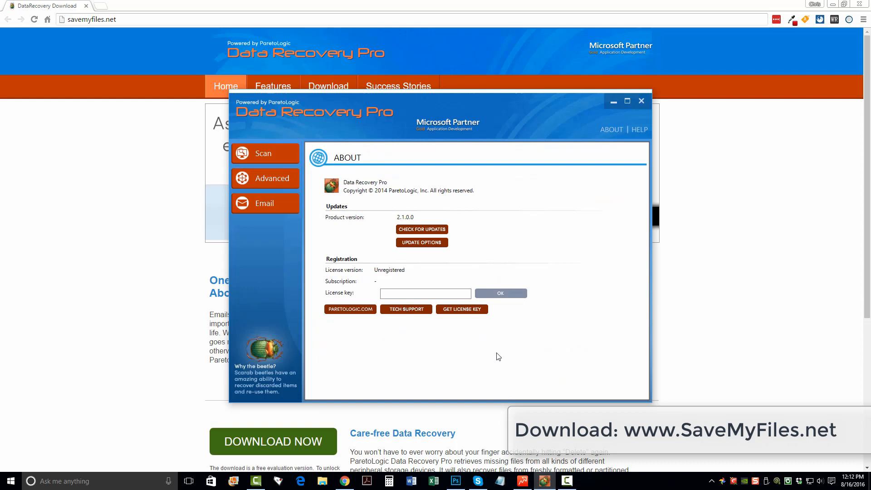
mouse_move(281, 128)
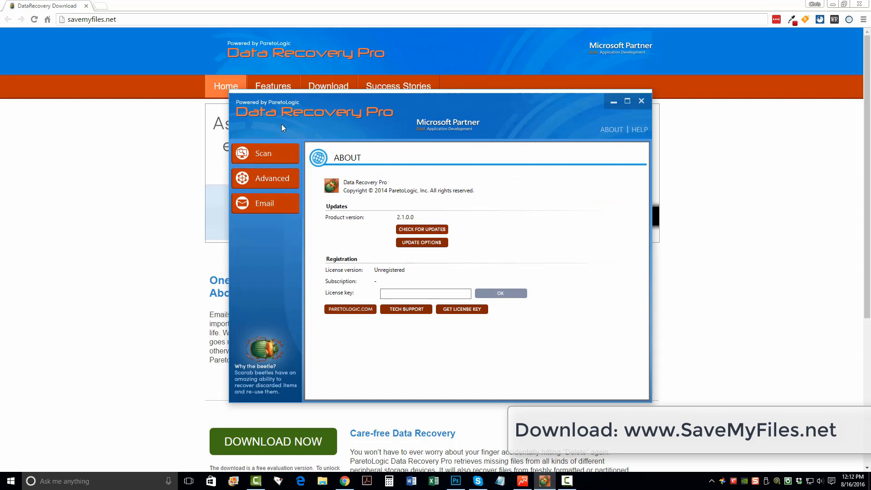
- Choose Quick Scan with Photos as the file type, then move to the Advanced scan settings
click(265, 154)
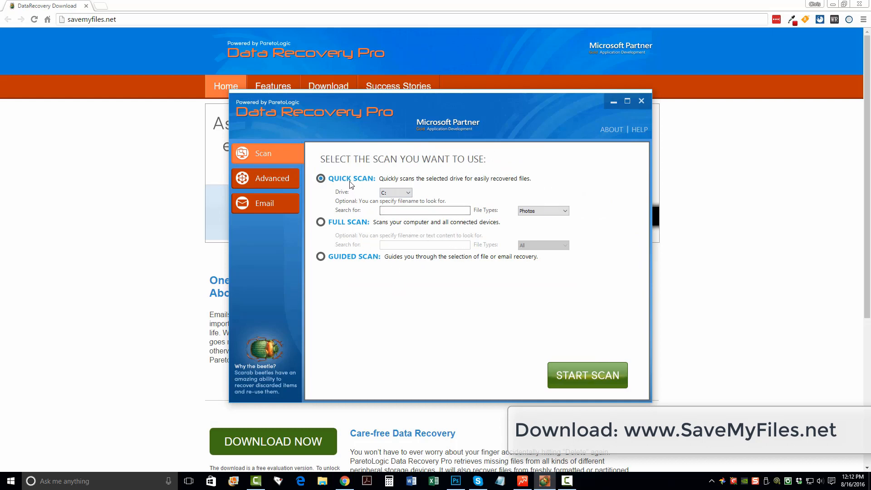
click(395, 192)
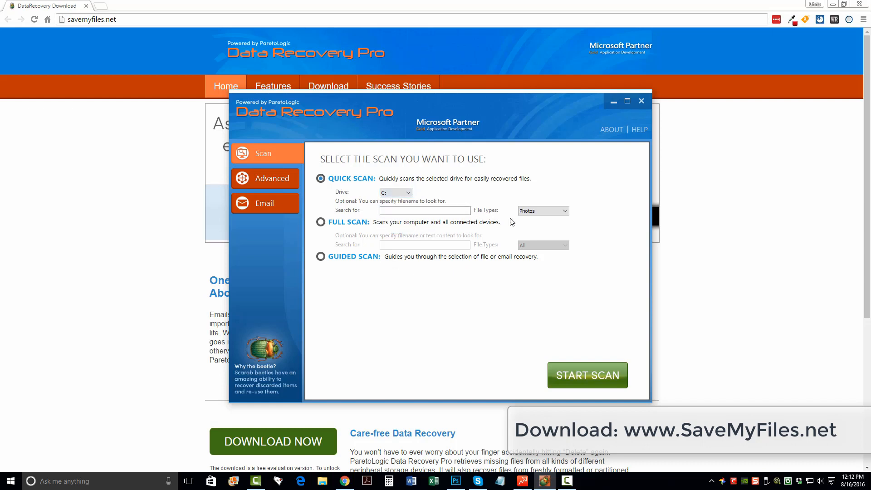
click(565, 211)
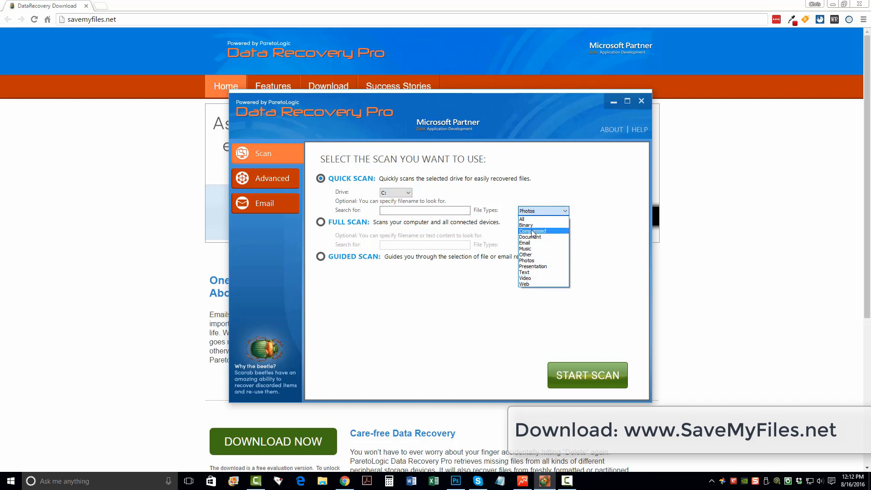
mouse_move(536, 249)
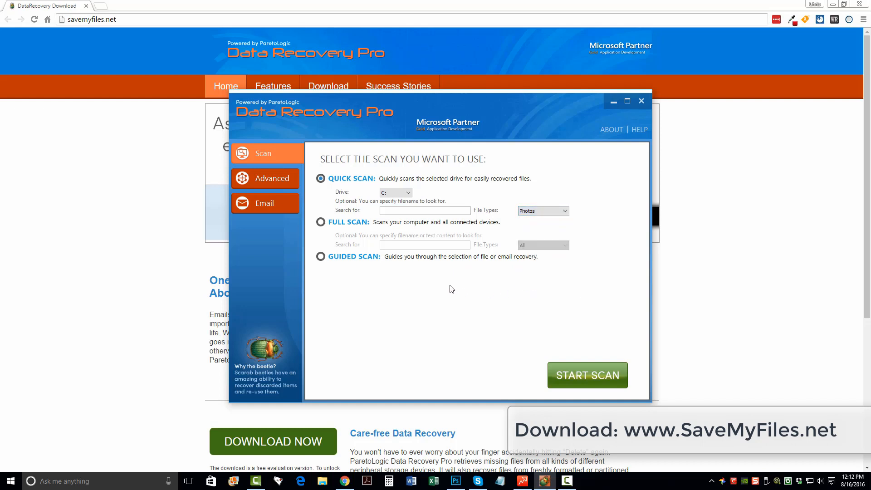
click(271, 179)
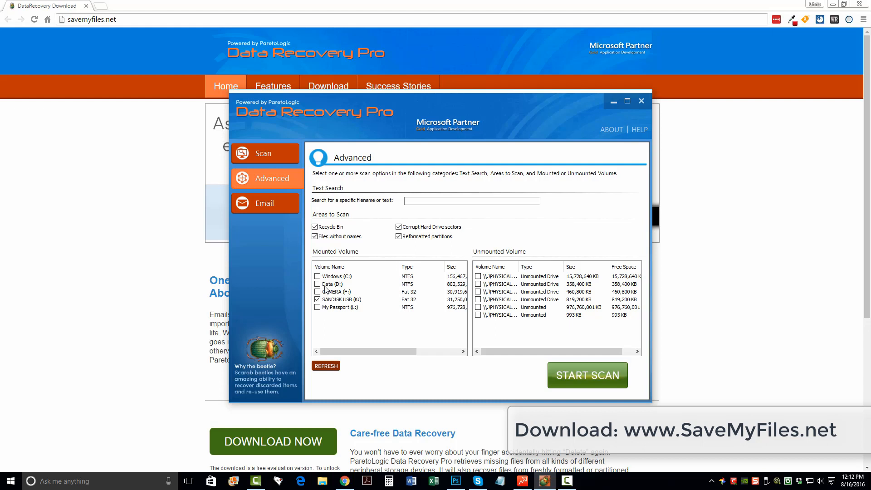
mouse_move(333, 311)
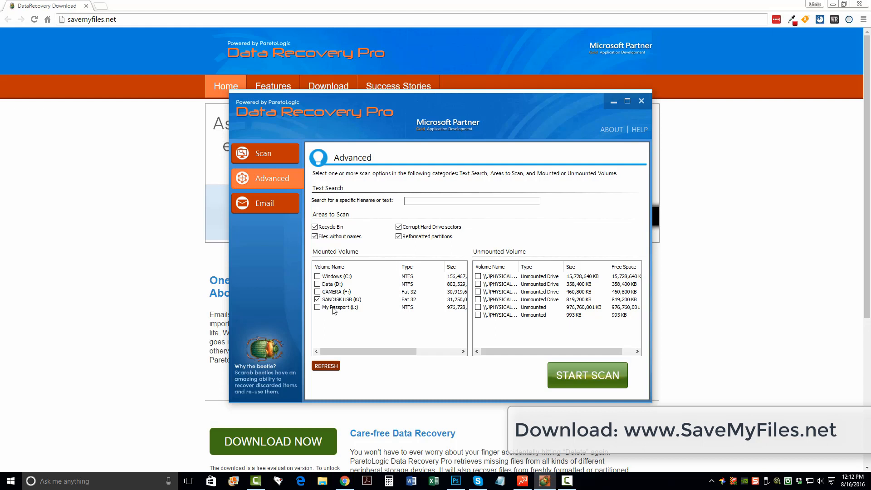
mouse_move(333, 320)
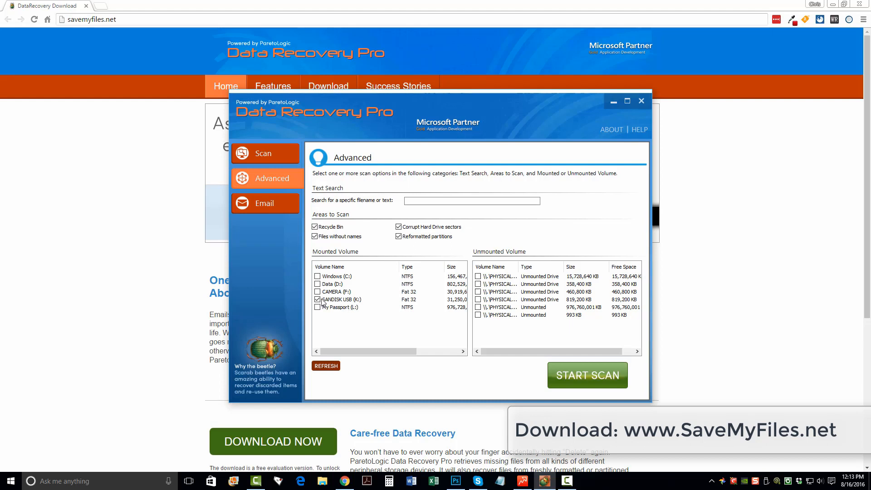
- Tick SANDISK USB (K:) under Mounted Volume and start the scan
click(318, 299)
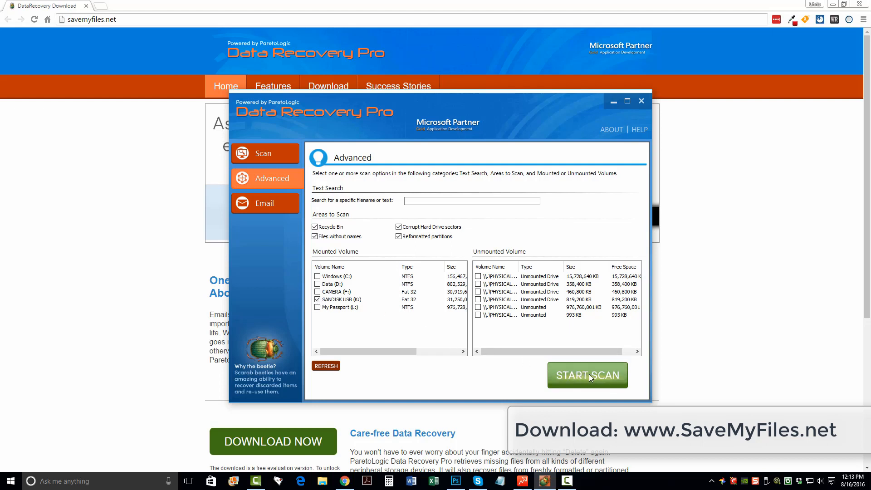
click(587, 374)
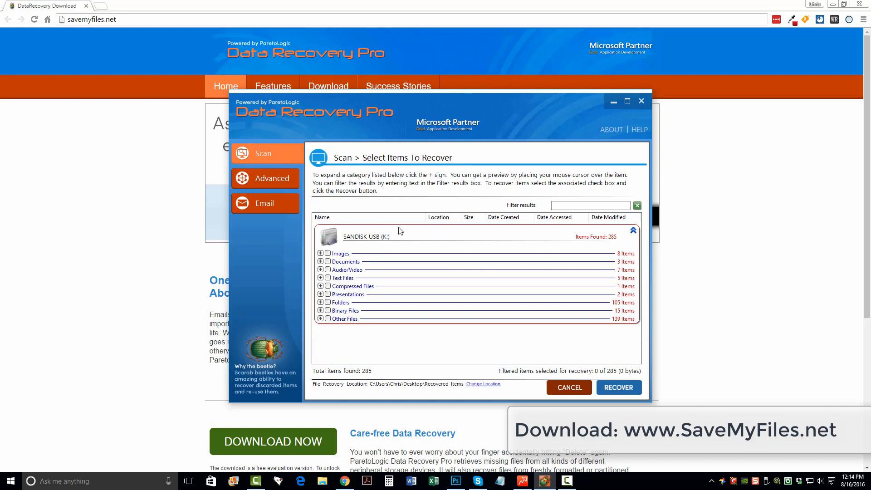
mouse_move(615, 239)
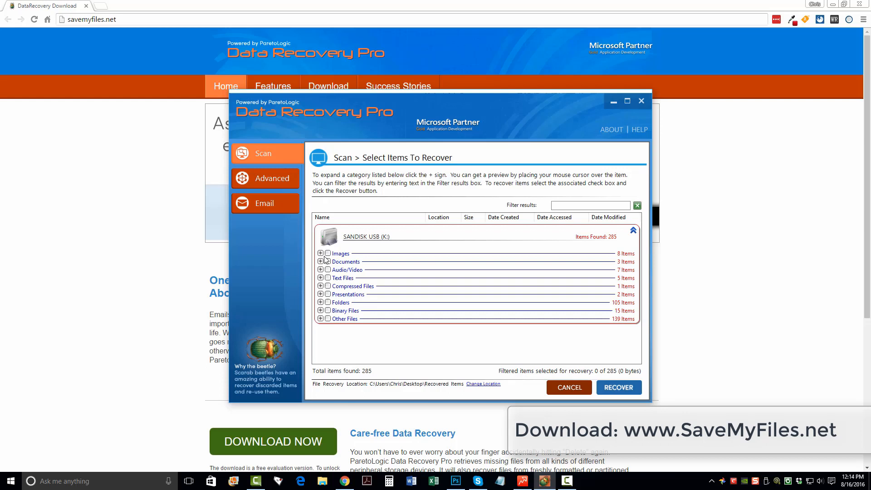
- Expand the Images category of the 285 recoverable items found on the SANDISK drive
click(320, 254)
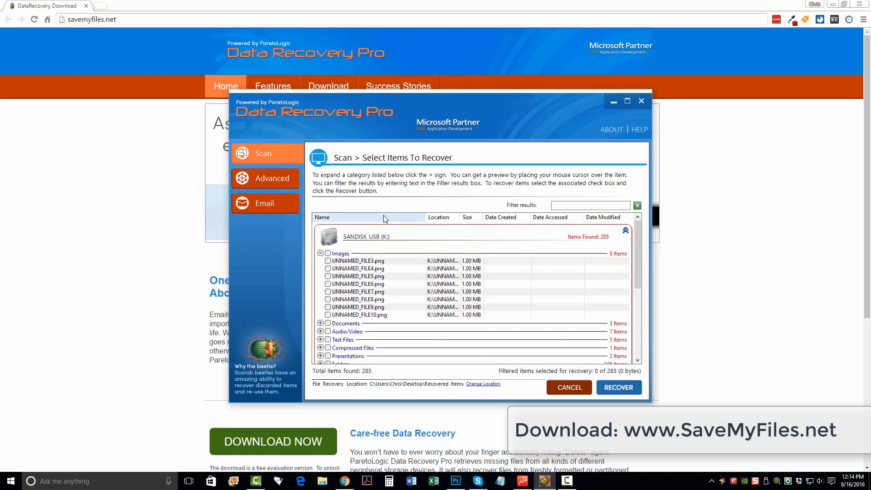
mouse_move(363, 246)
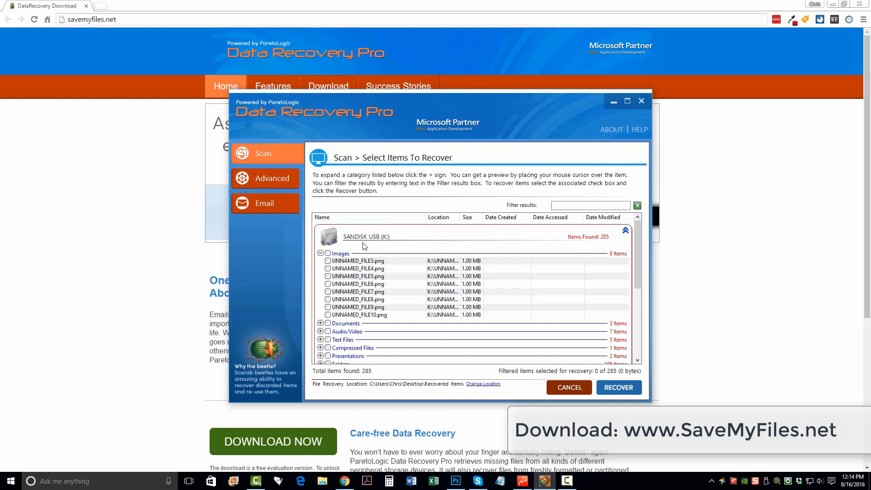
mouse_move(356, 260)
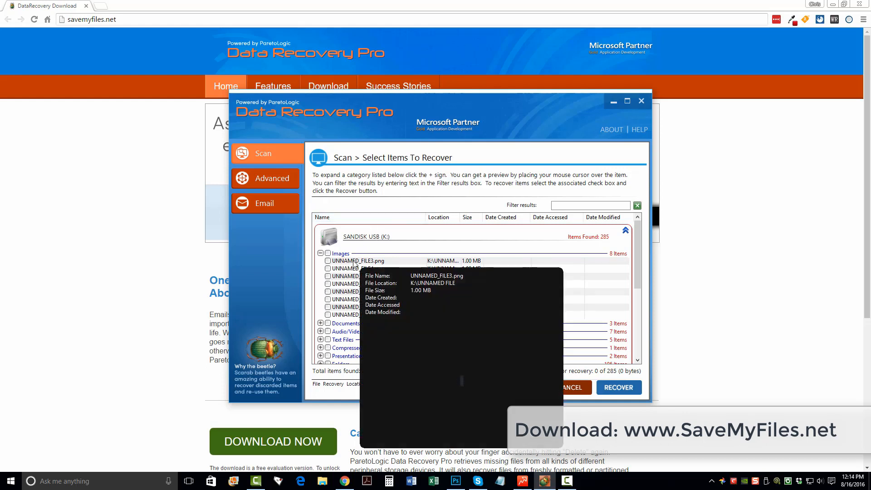
mouse_move(351, 272)
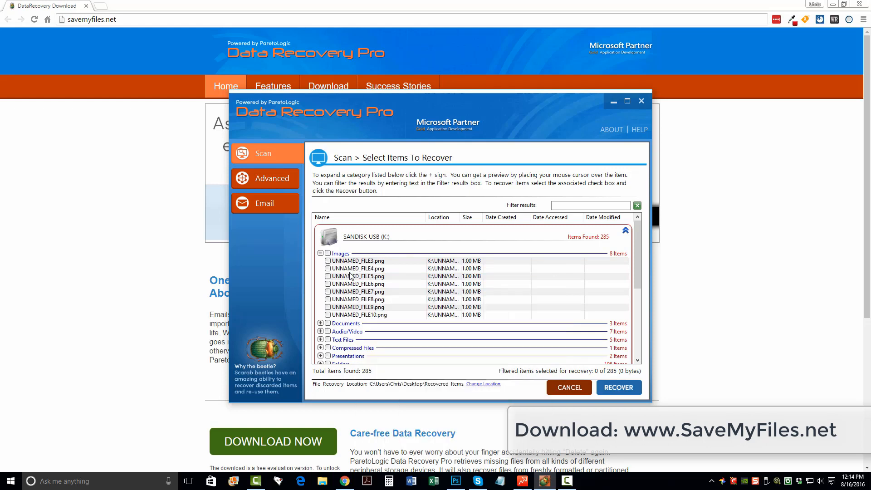
mouse_move(359, 275)
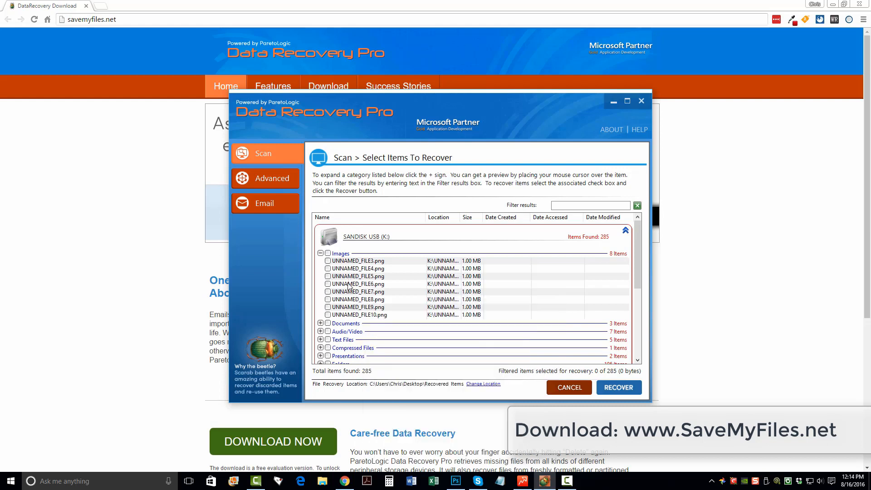
mouse_move(358, 284)
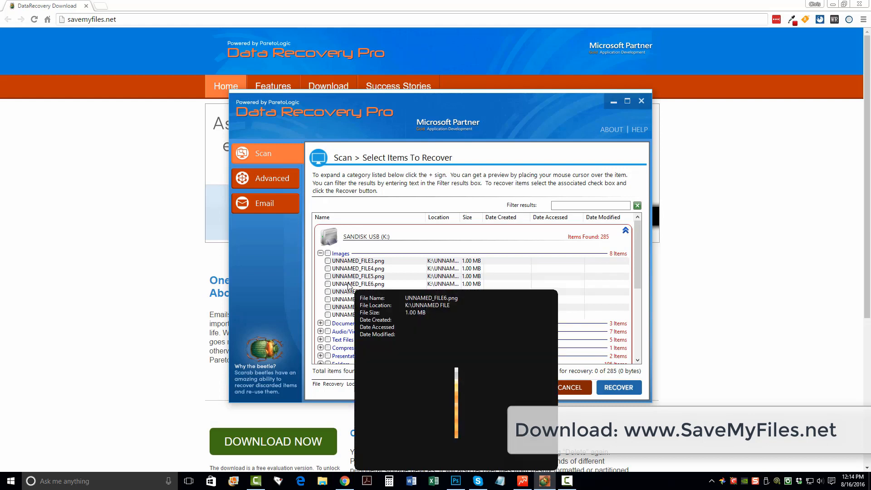
- Collapse the Images category back into the file category list after previewing UNNAMED_FILE6.png
click(320, 254)
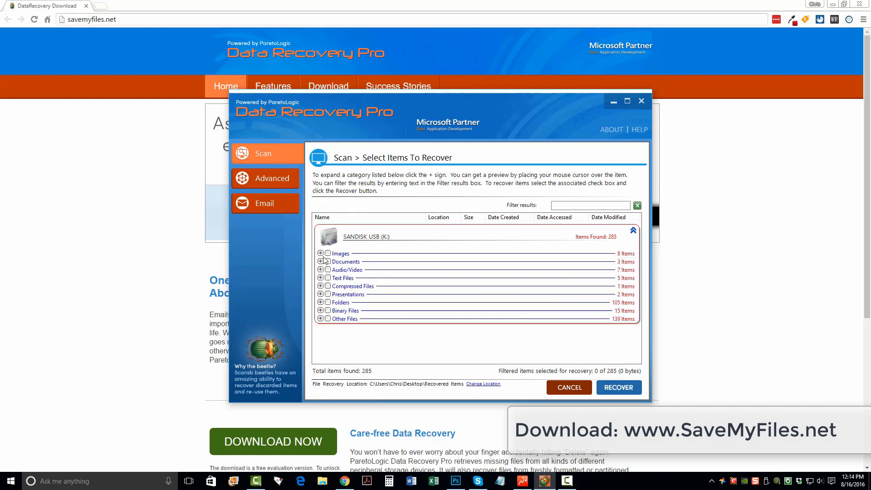
- Tick UNNAMED_FILE5, 6 and 7 under Images and recover them, landing on the About page
click(320, 253)
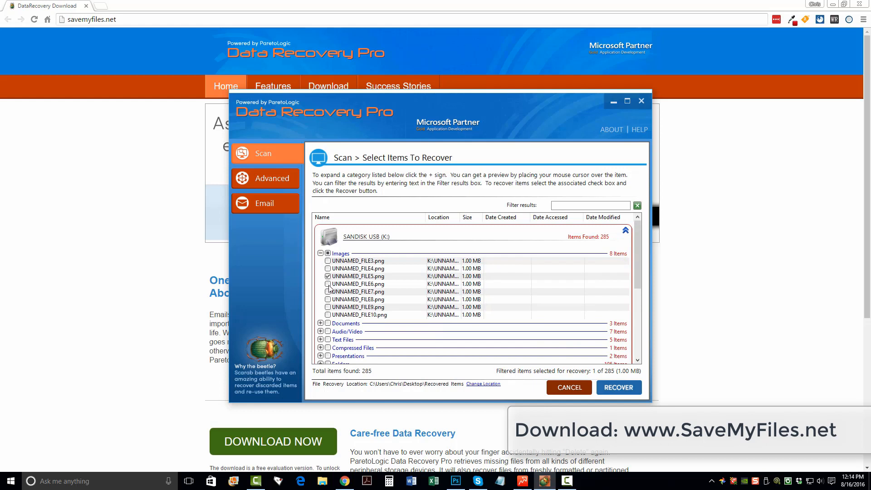
click(328, 284)
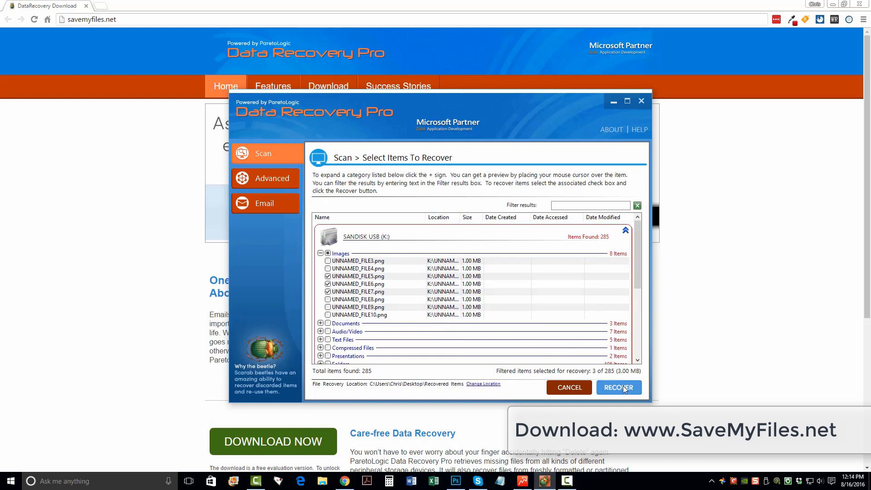
mouse_move(343, 393)
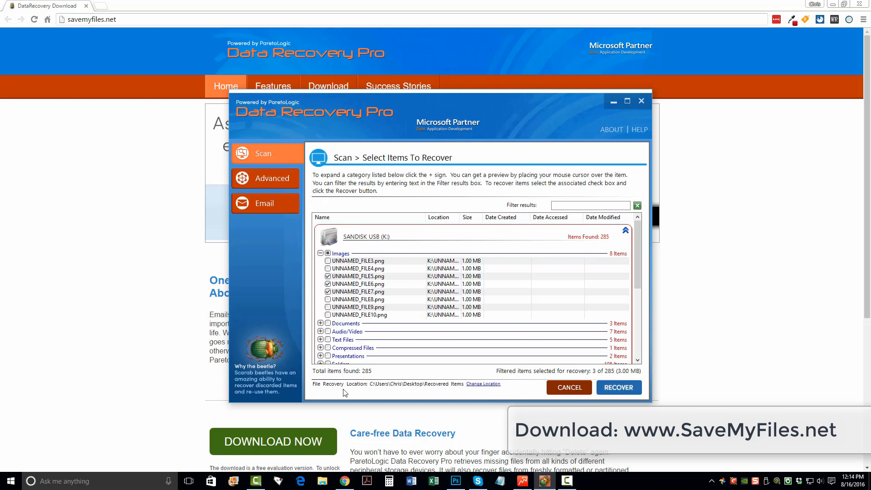
mouse_move(382, 392)
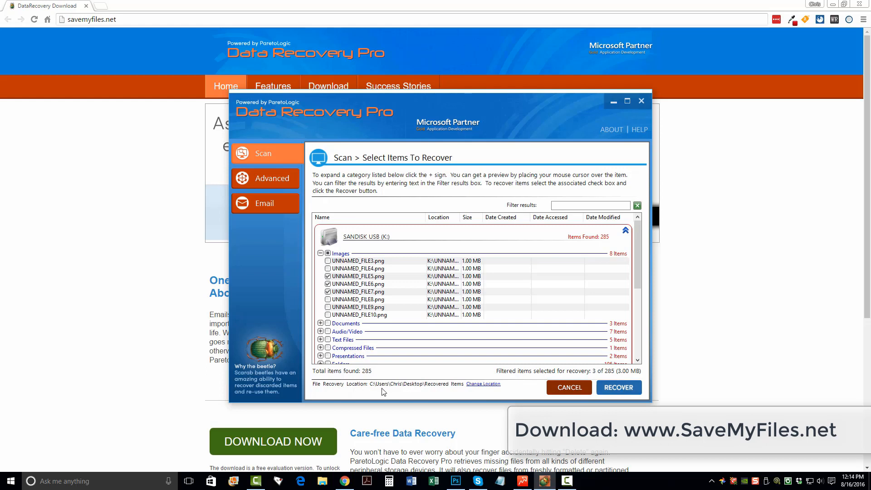
mouse_move(479, 392)
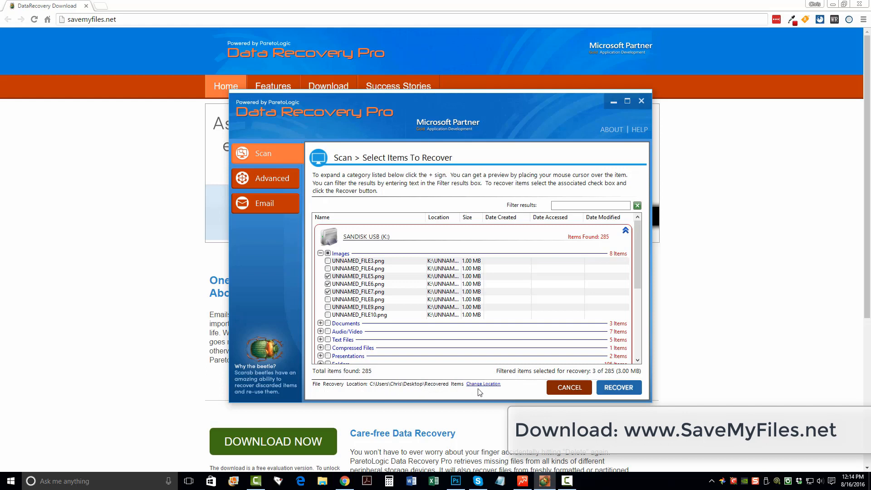
mouse_move(483, 386)
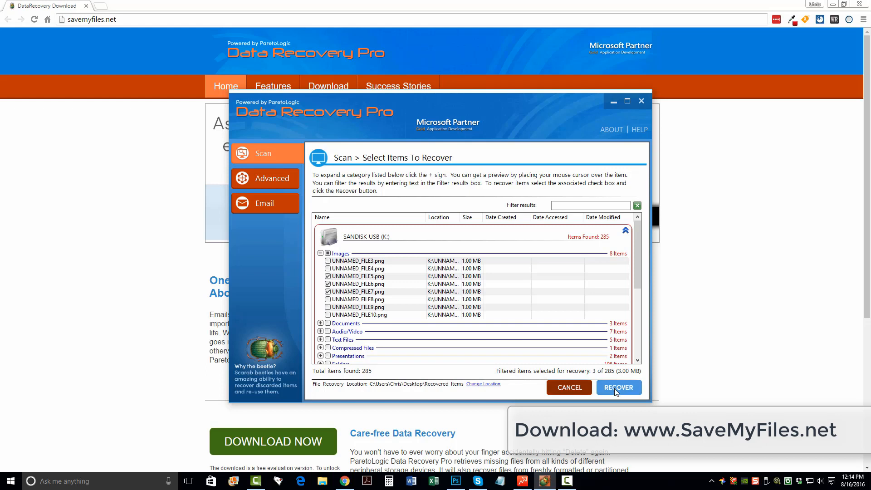
click(618, 387)
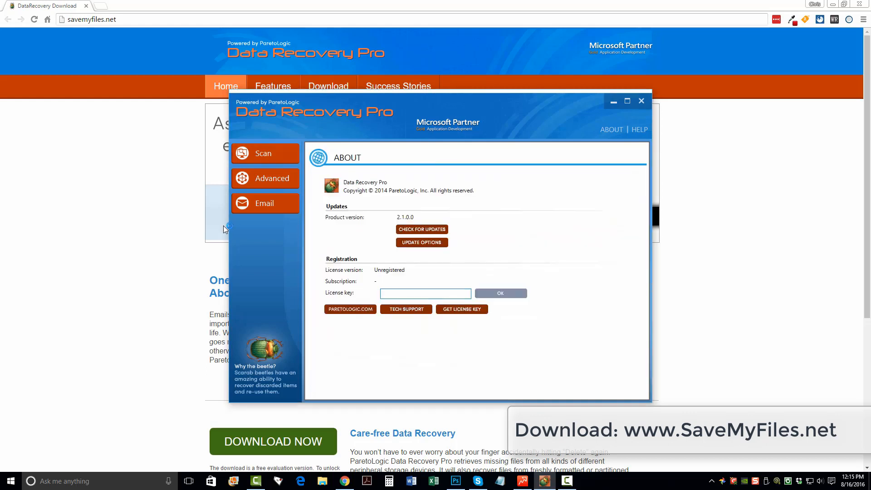
- Request a license key, opening the ParetoLogic registration form in Chrome
click(461, 308)
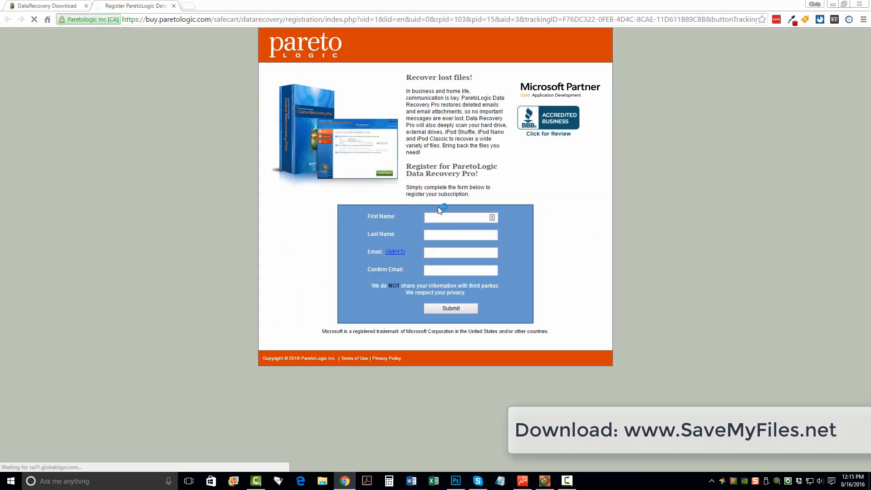
mouse_move(432, 248)
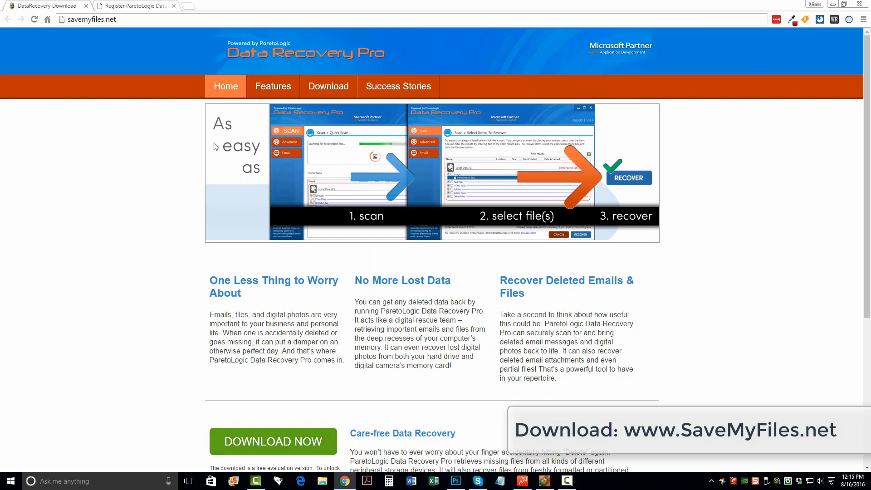
mouse_move(233, 170)
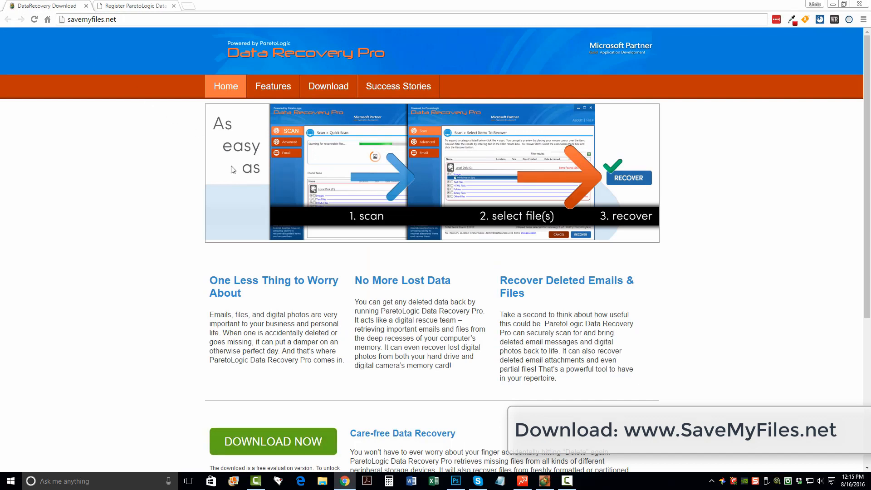
mouse_move(197, 211)
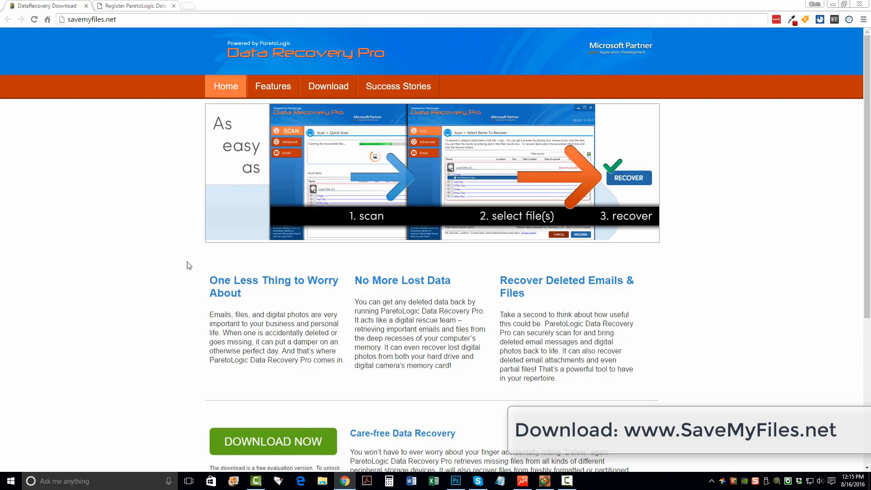
mouse_move(154, 265)
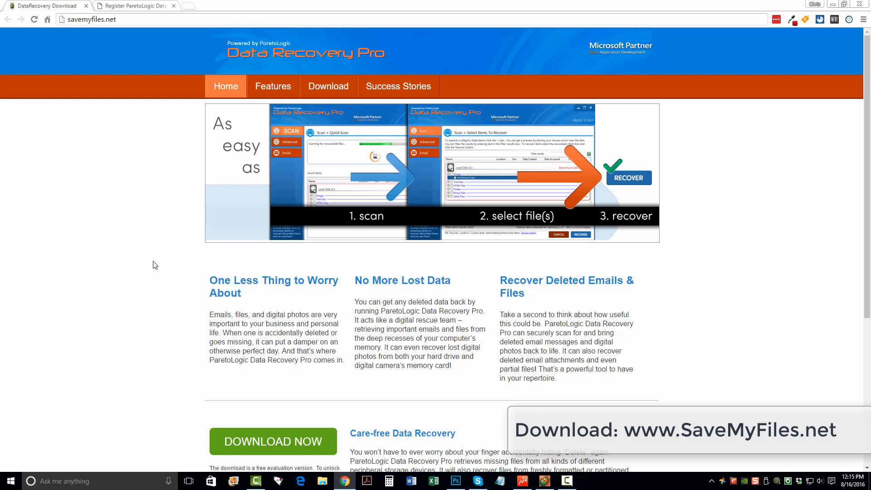
mouse_move(154, 280)
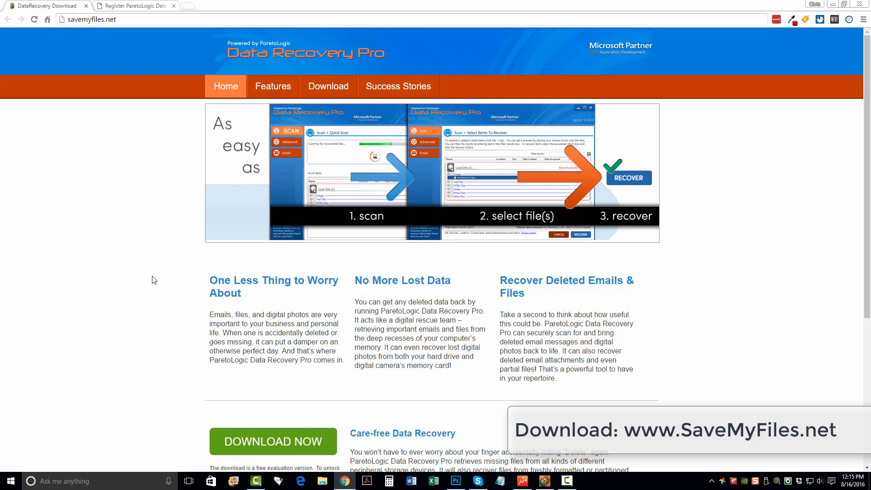